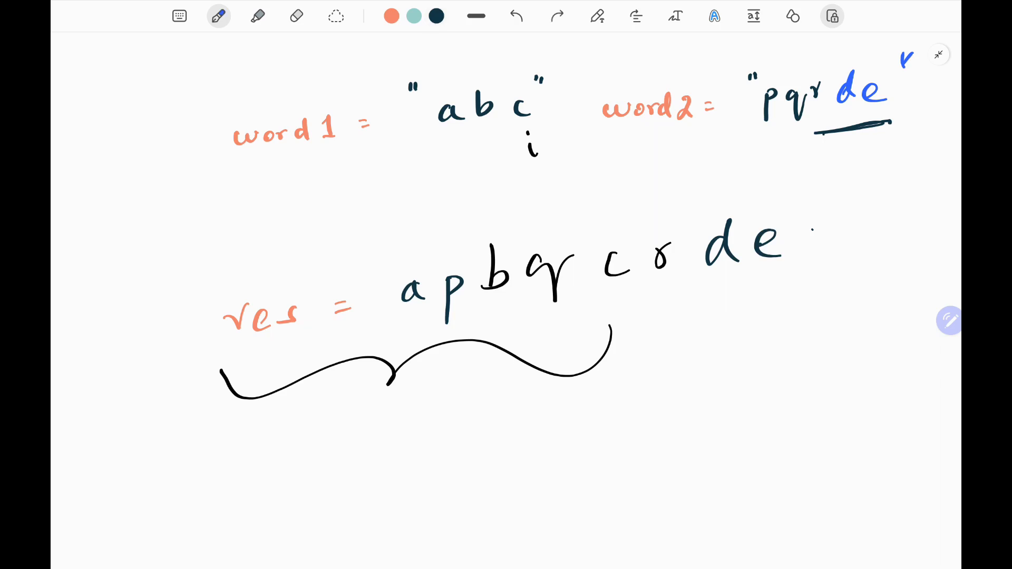
Leave the Notability whiteboard for the LeetCode editor with the empty mergeAlternately stub.
left_click(514, 16)
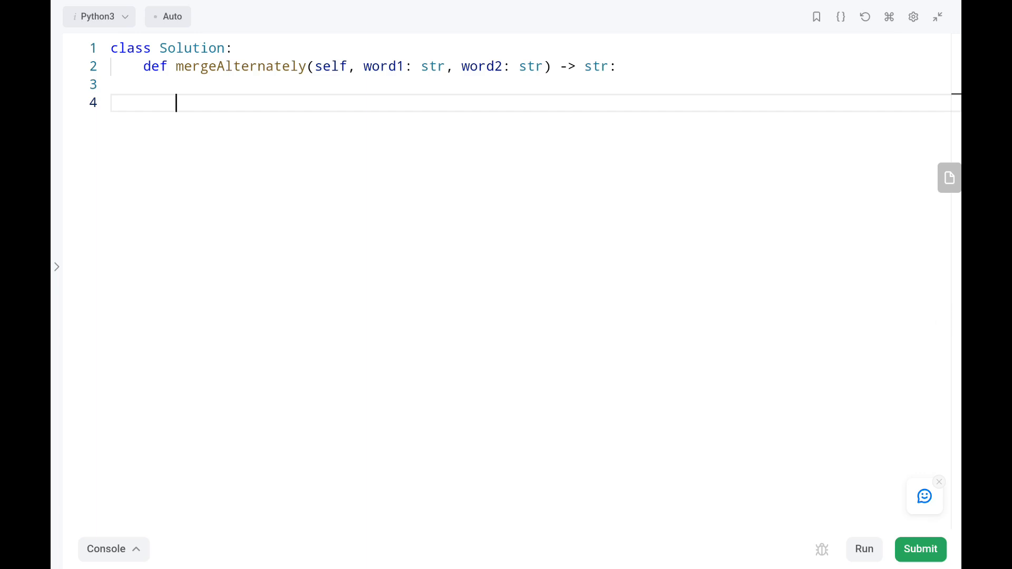
Initialize res = "" and the indices i = 0, j = 0.
type("res =")
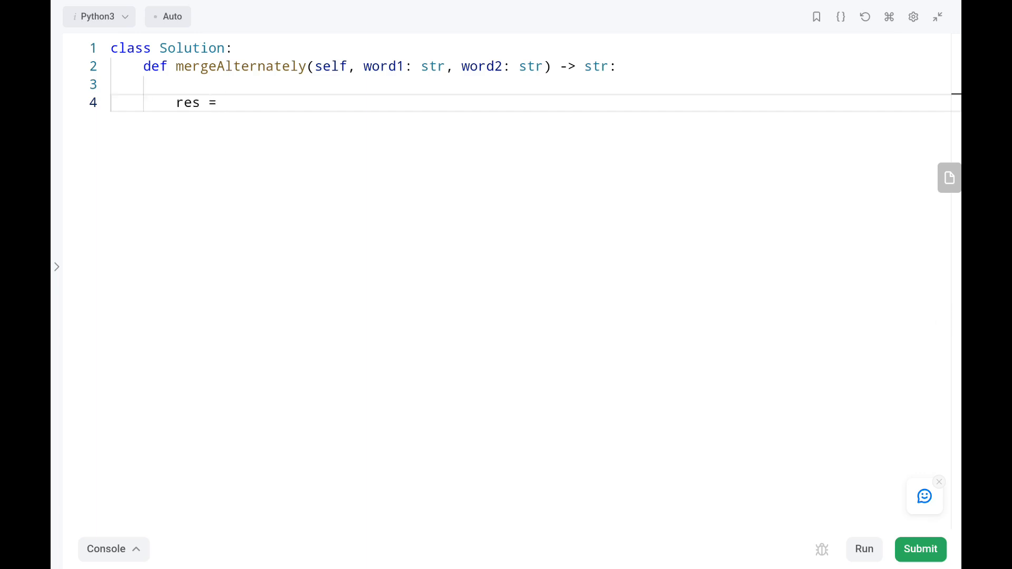
type("\"\"")
type("i =")
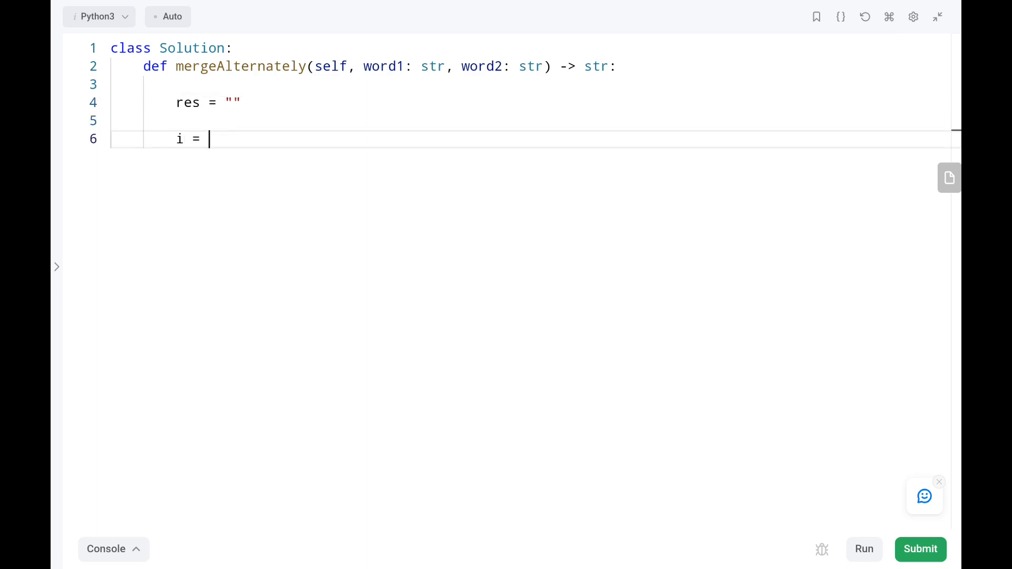
type("0")
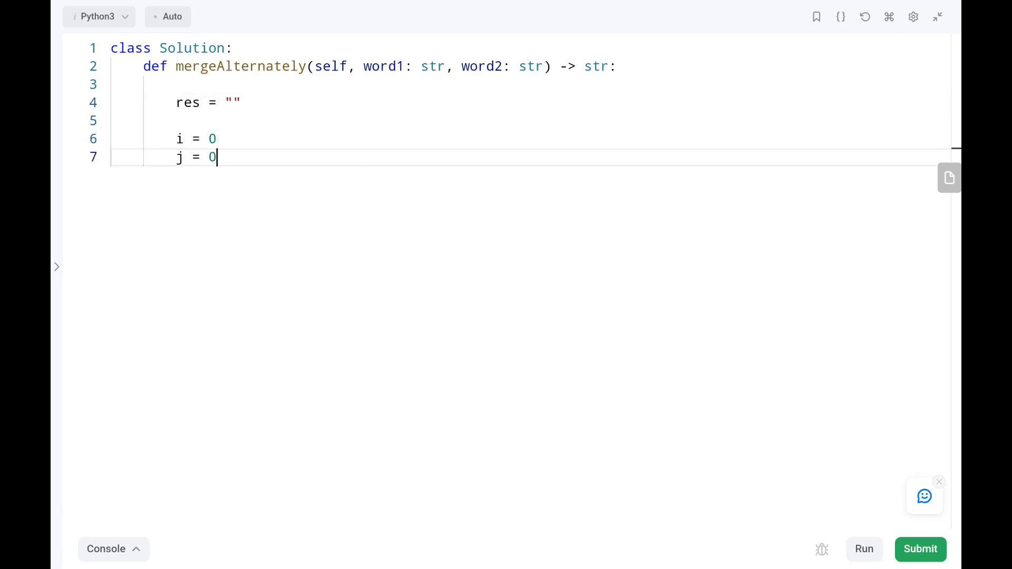
key("Return")
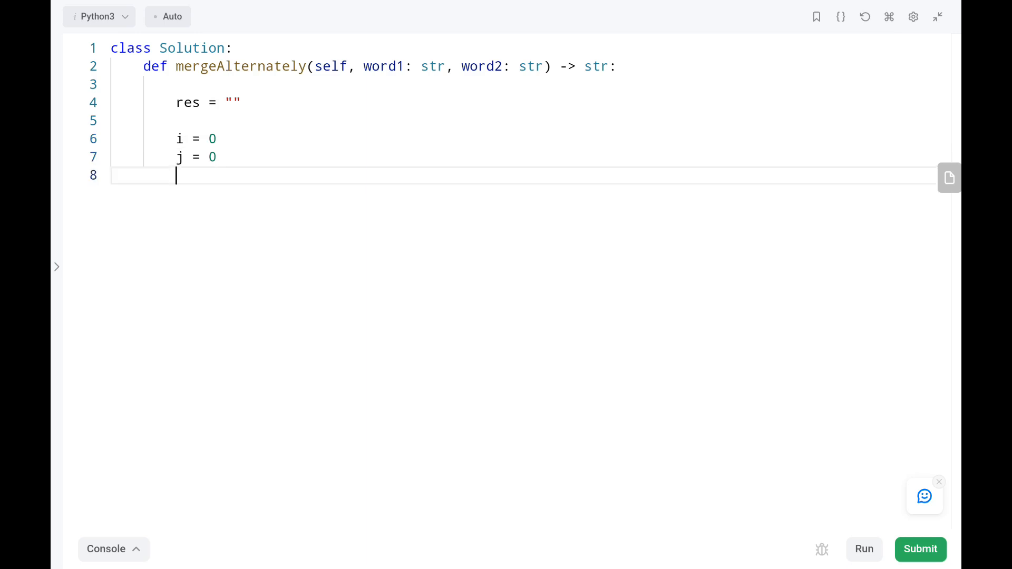
Write the loop header while i < len(word1) and j < len(word2).
type("while")
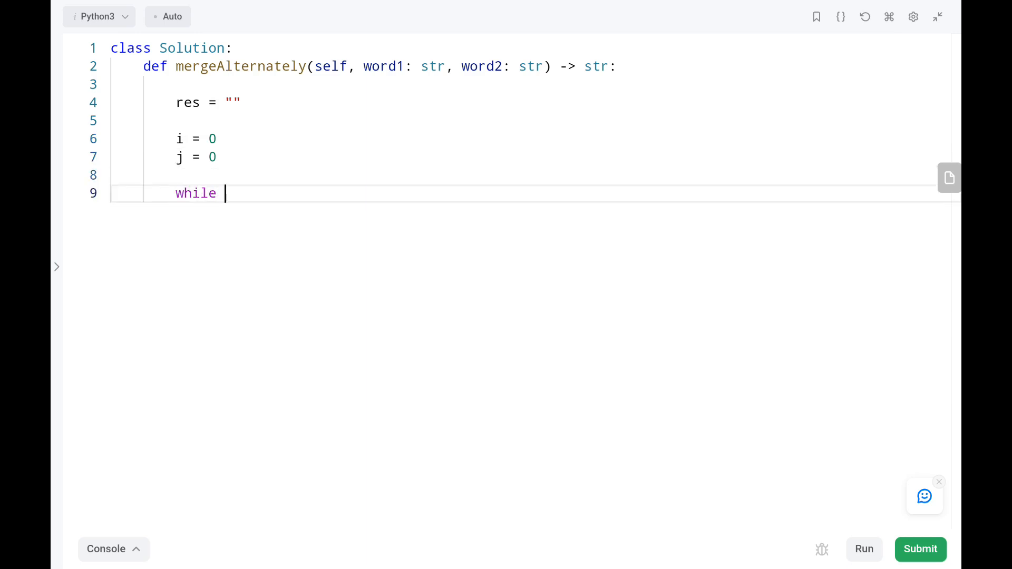
type("i < len")
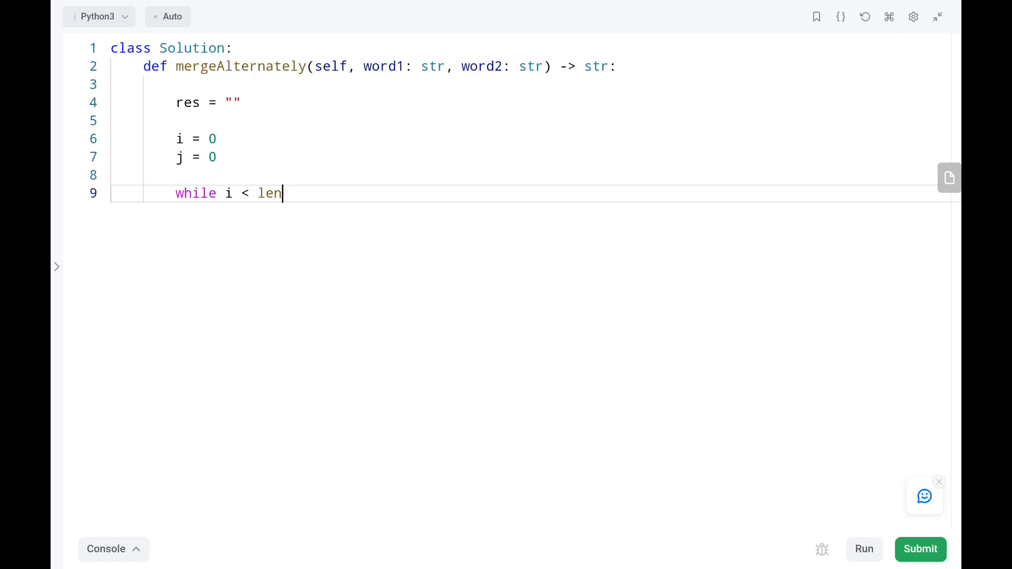
type("()")
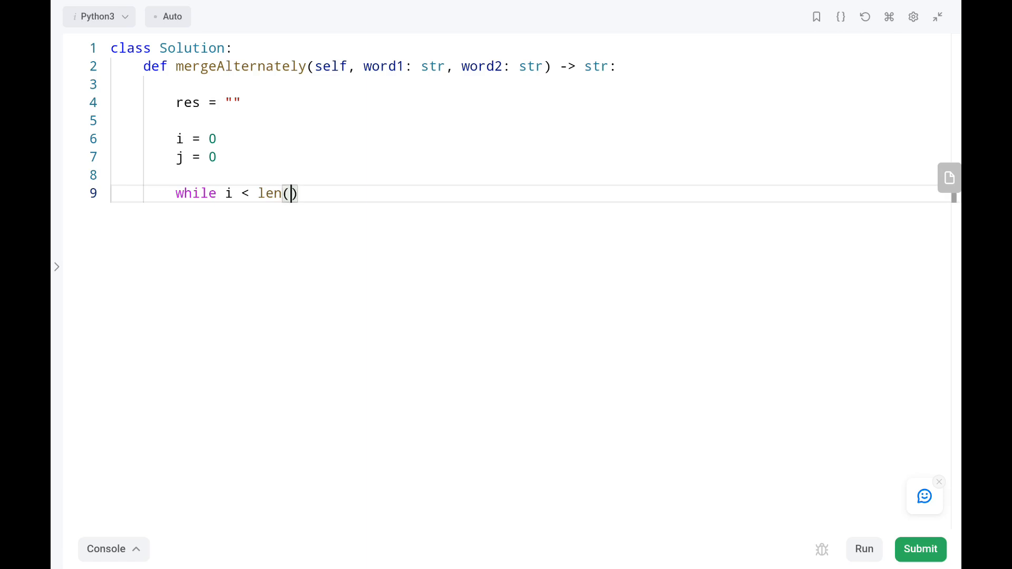
type("word")
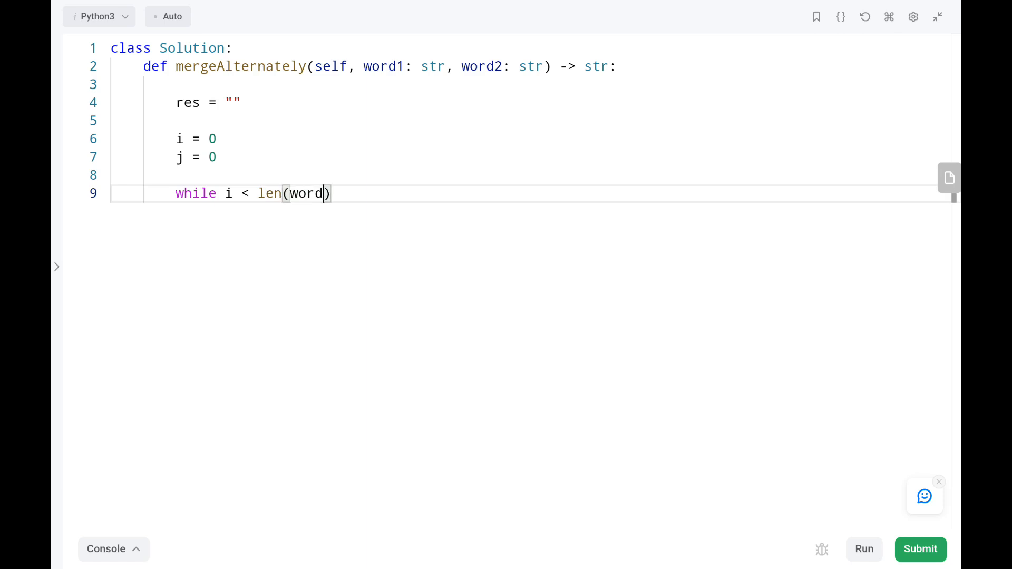
type("1) and")
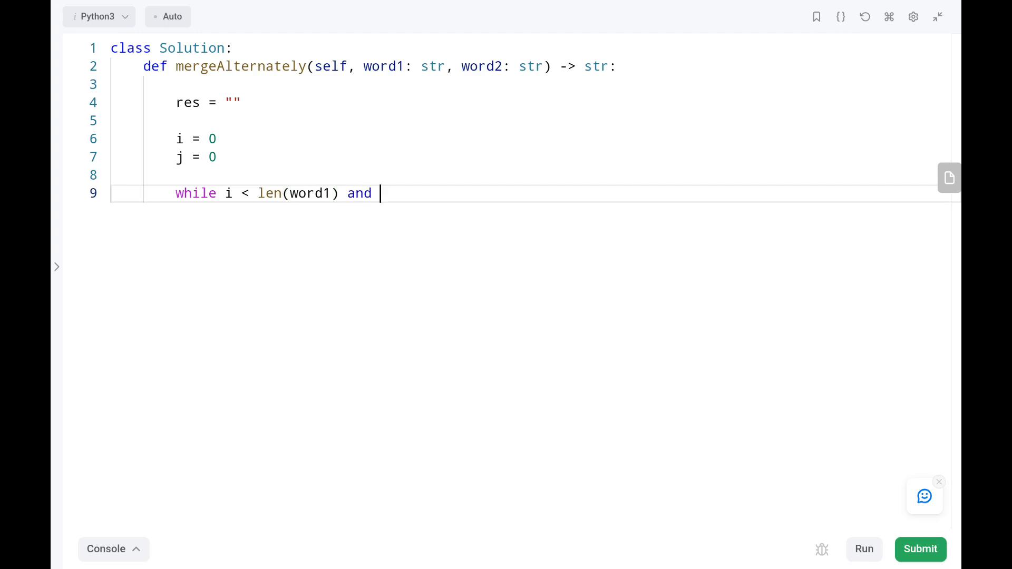
type("j")
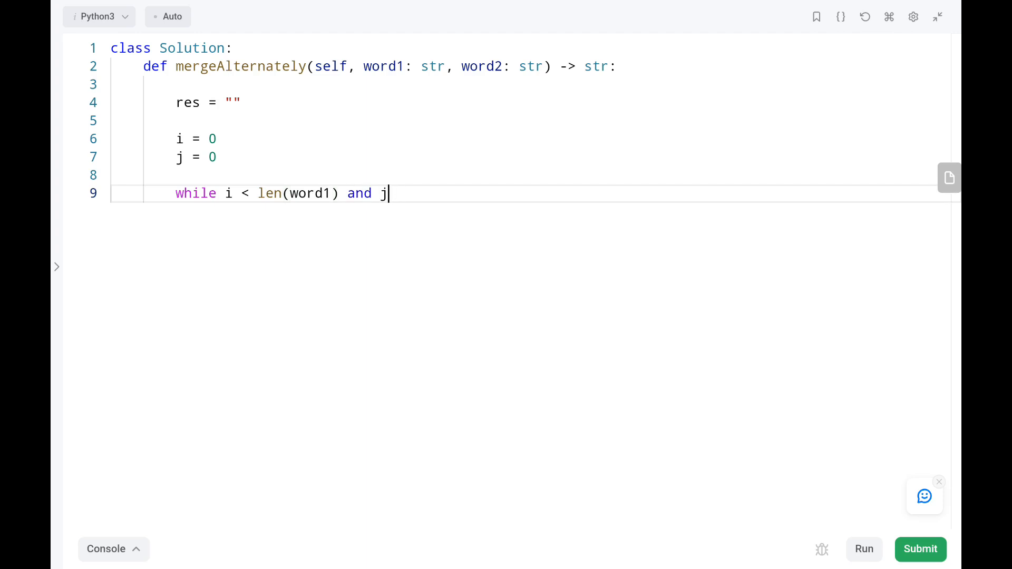
type("< len")
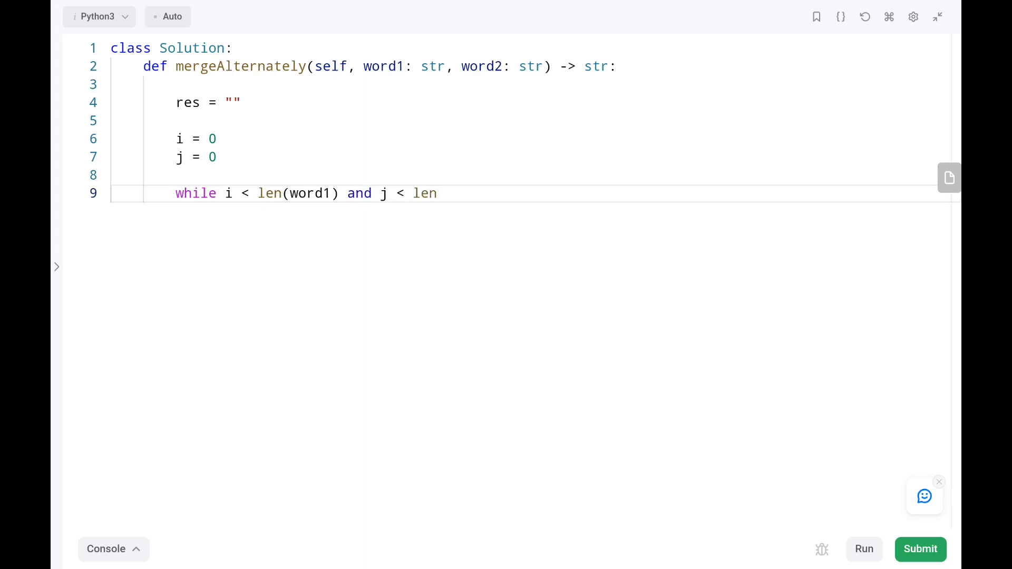
type("(word)")
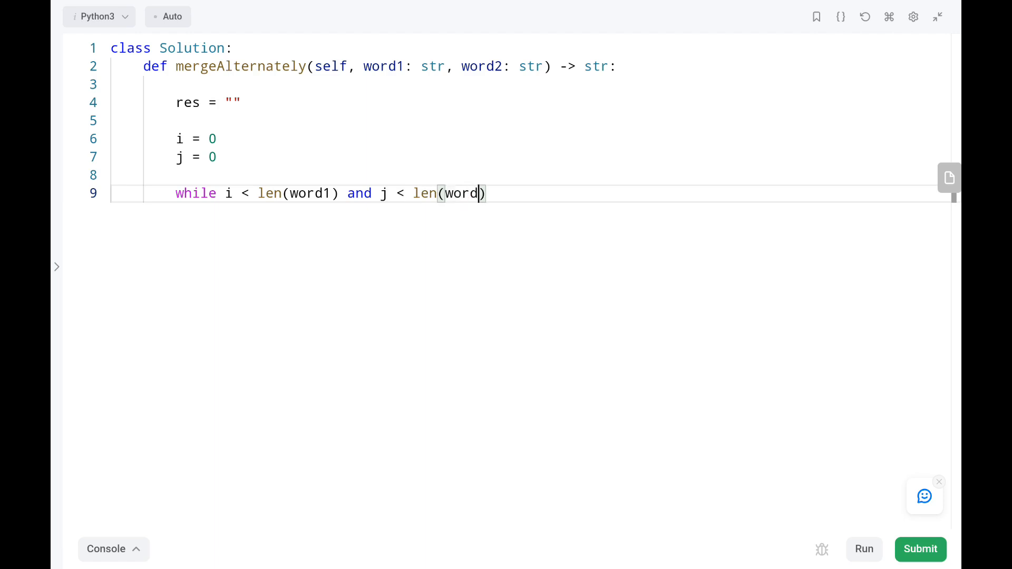
type("2")
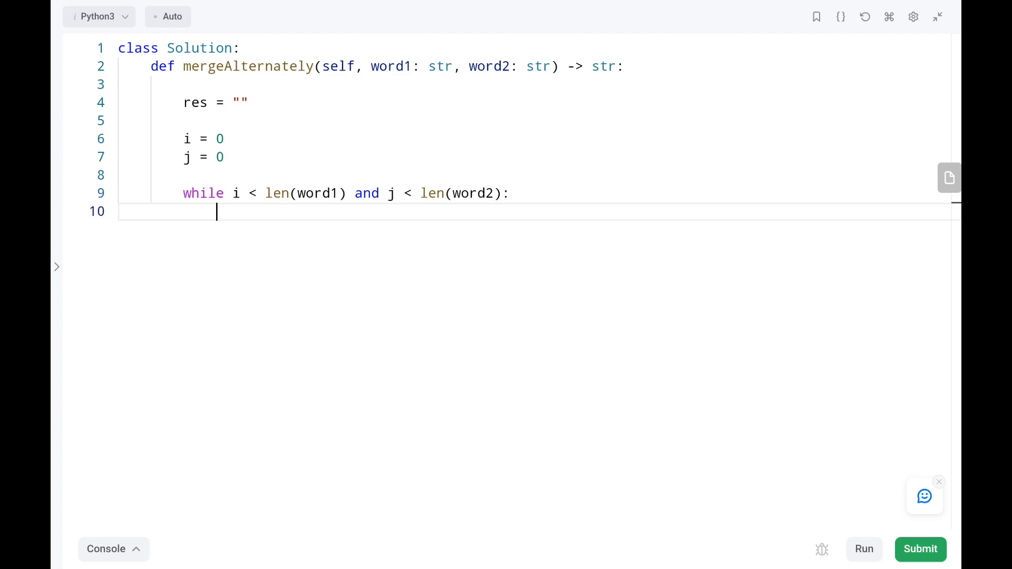
Append word1[i] + word2[j] to res inside the loop.
type("r")
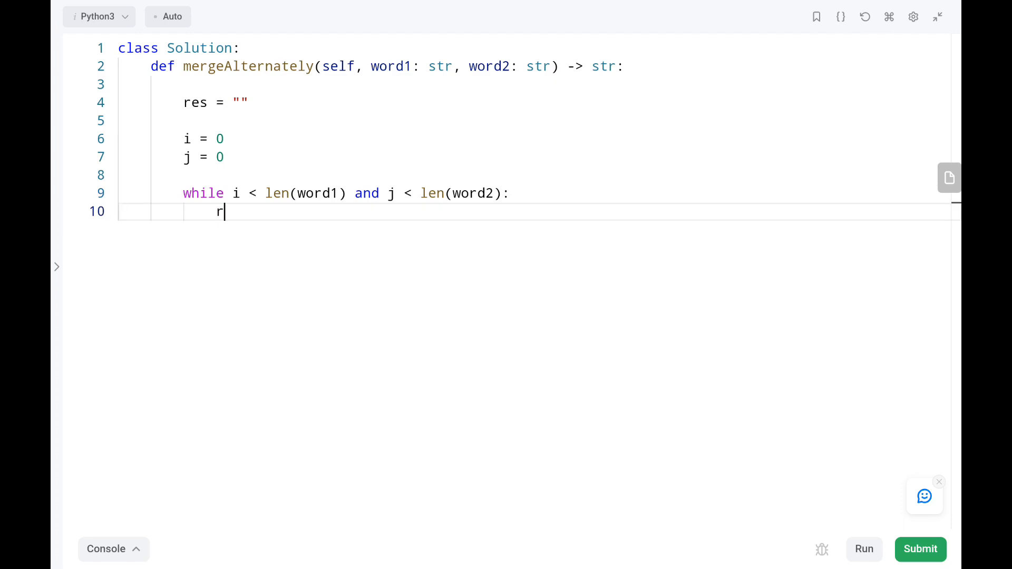
type("es +=")
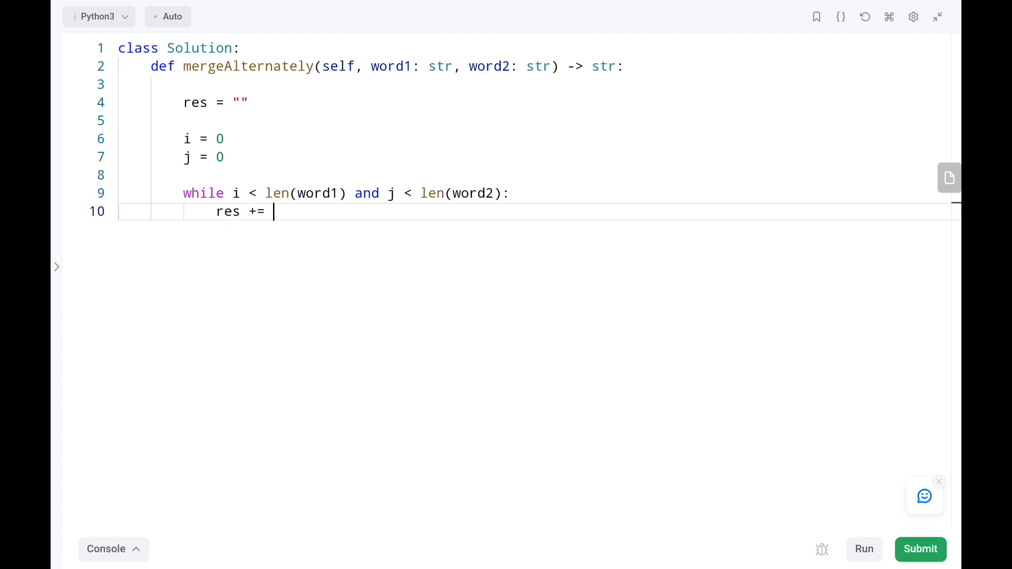
type("word")
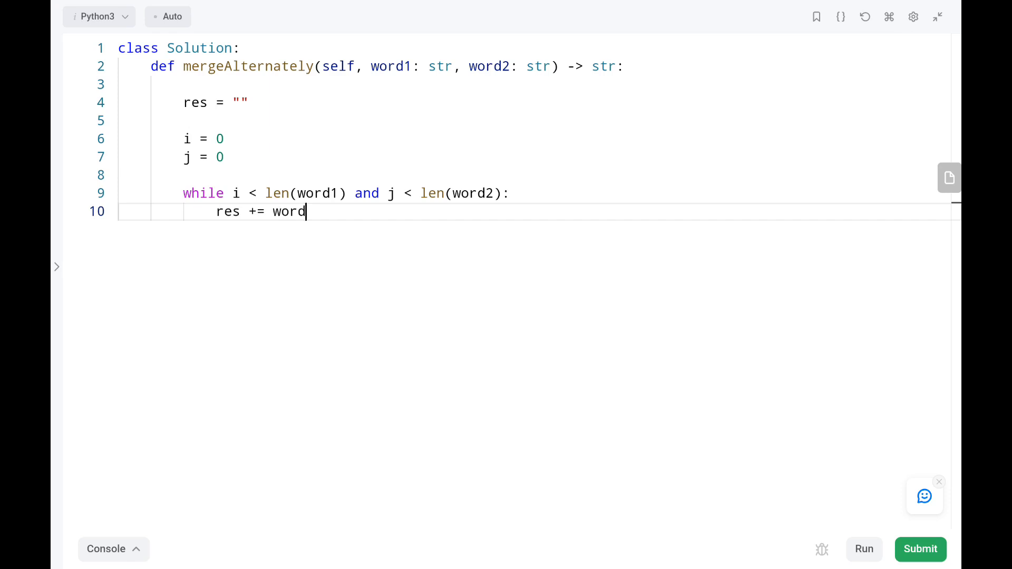
type("1[i]")
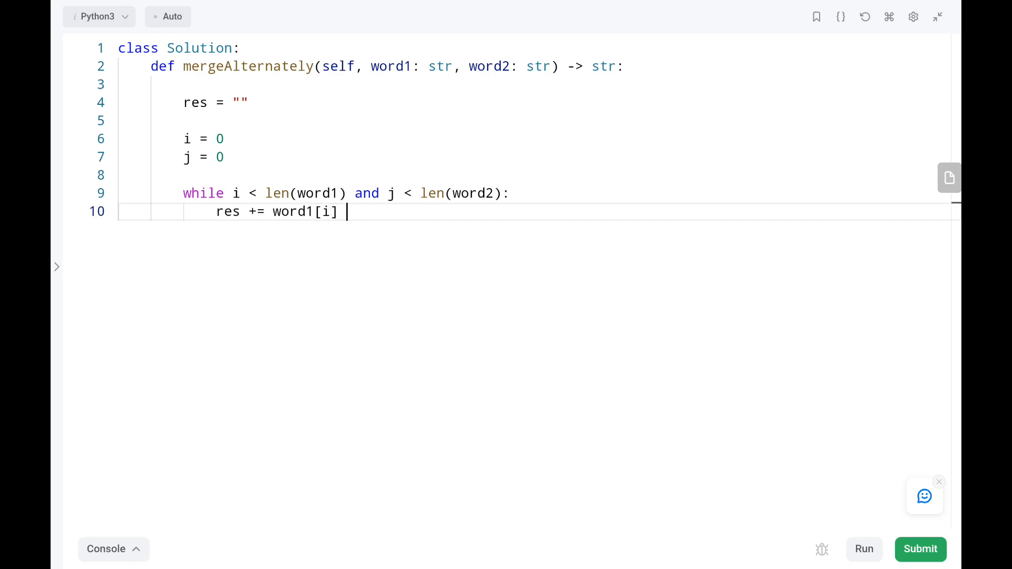
type("+ word[")
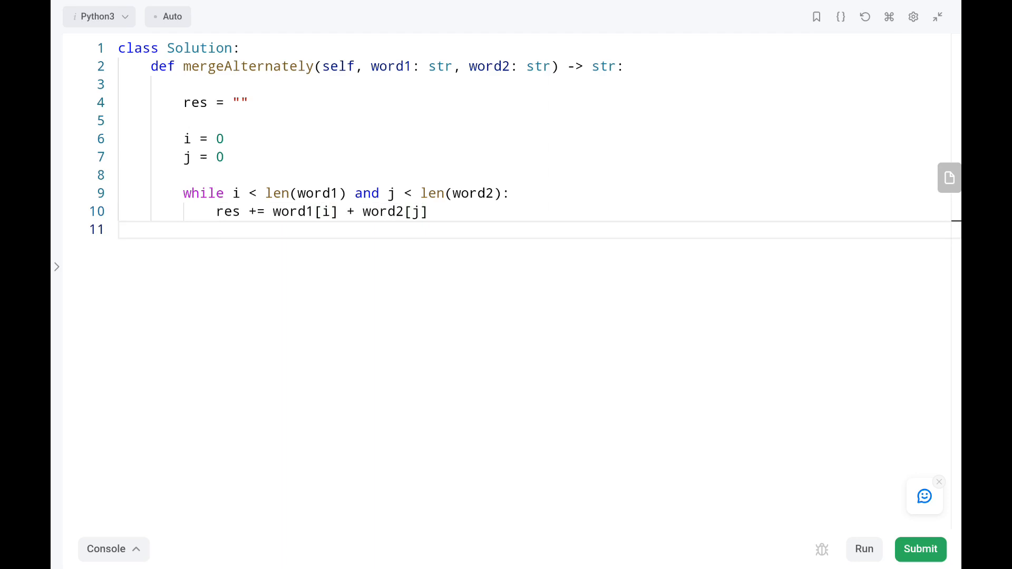
Increment i and j by 1 and end the loop body.
type("i += 1")
type("j += 1")
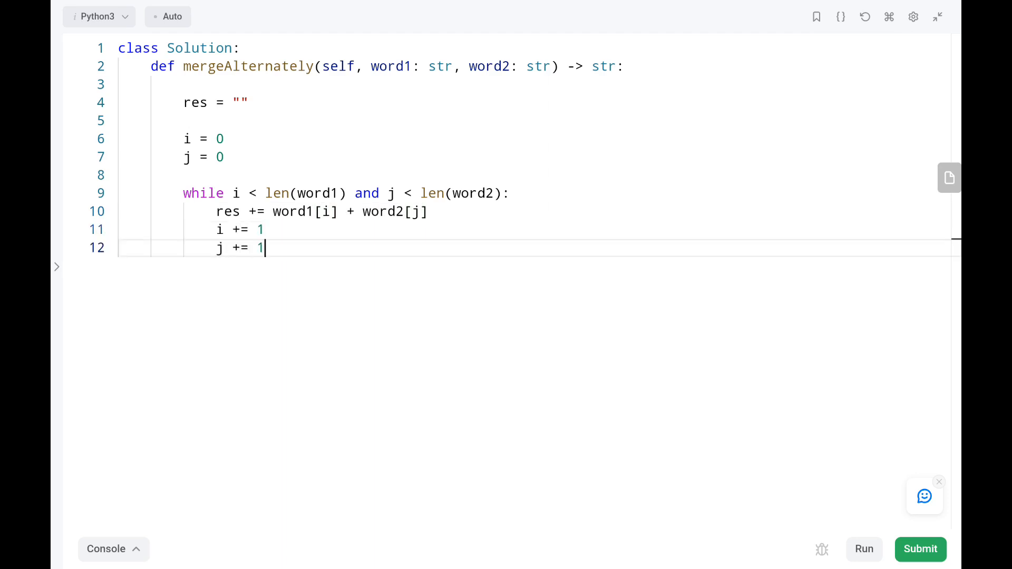
key("Enter")
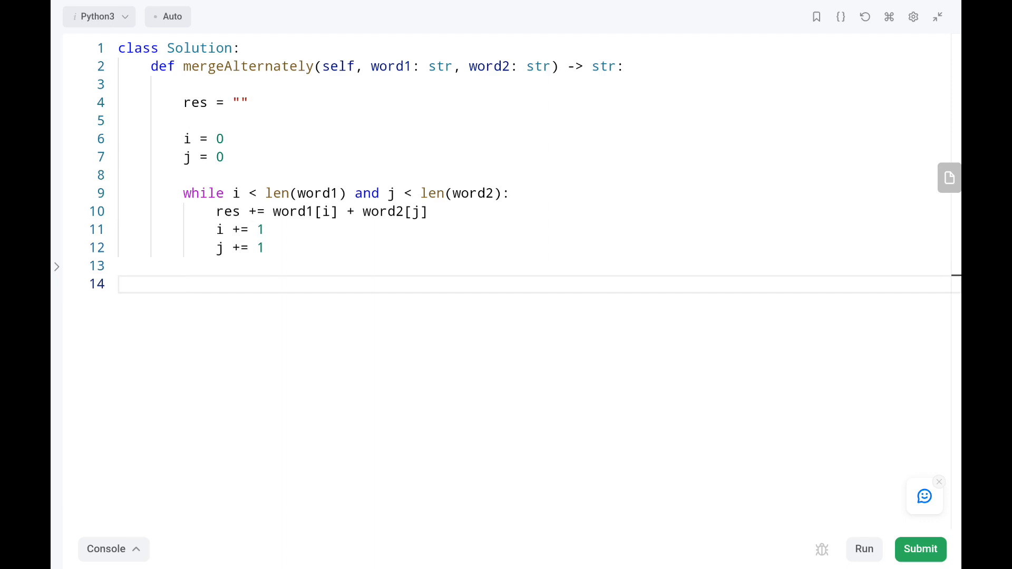
After the loop, append the leftovers res += word1[i:] + word2[j:].
type("res +=")
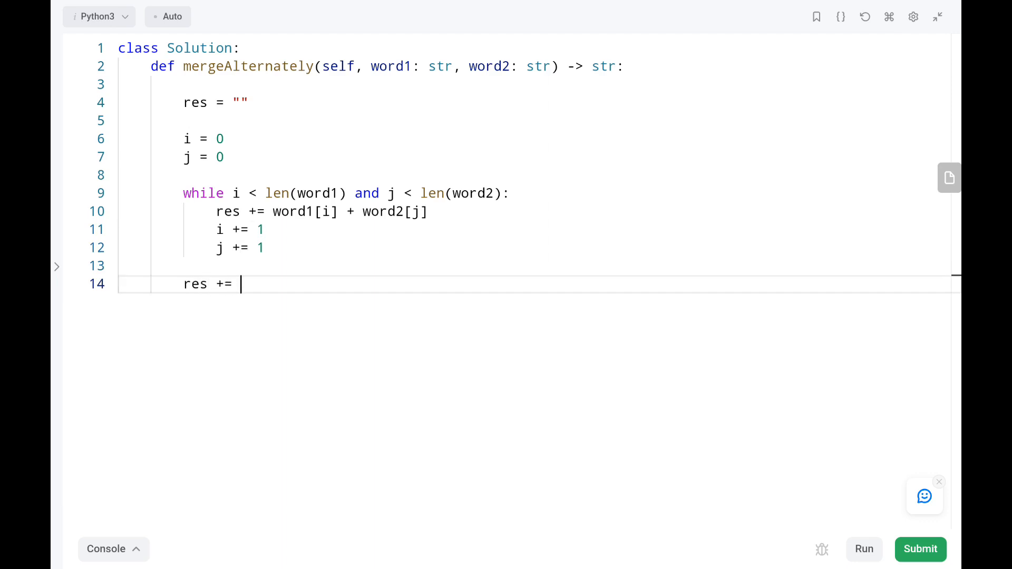
type("word1[]")
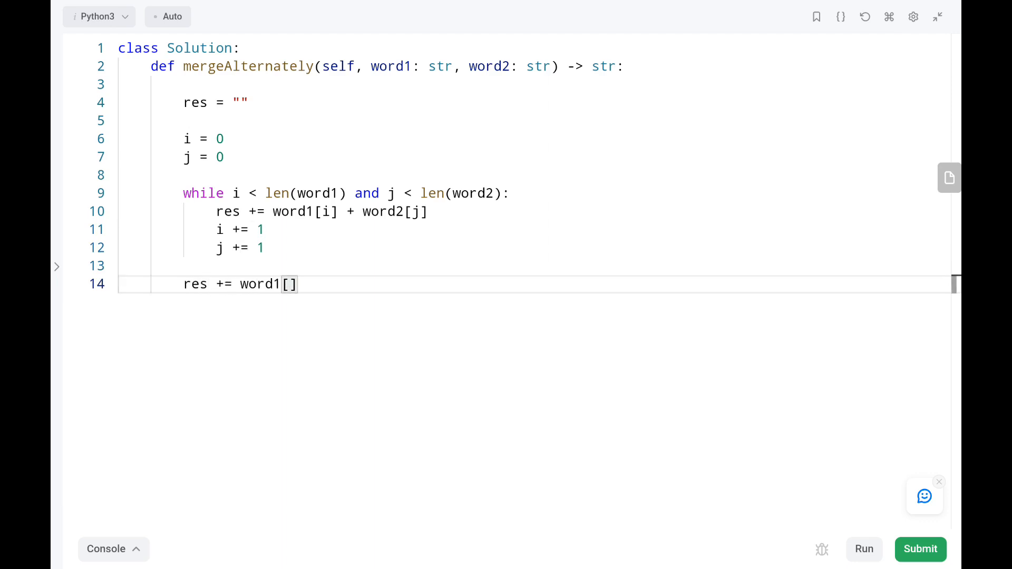
type("i:")
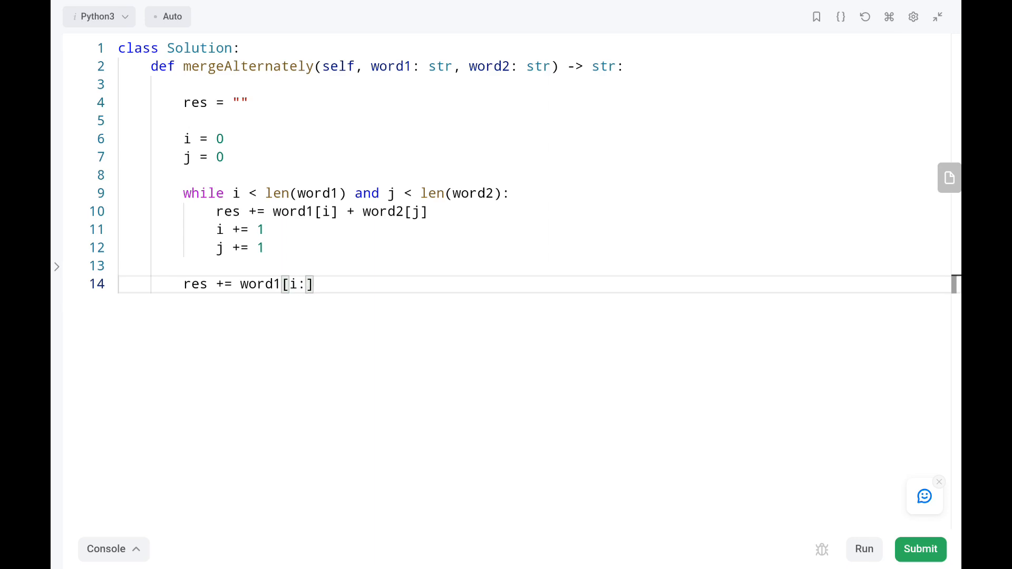
type("+")
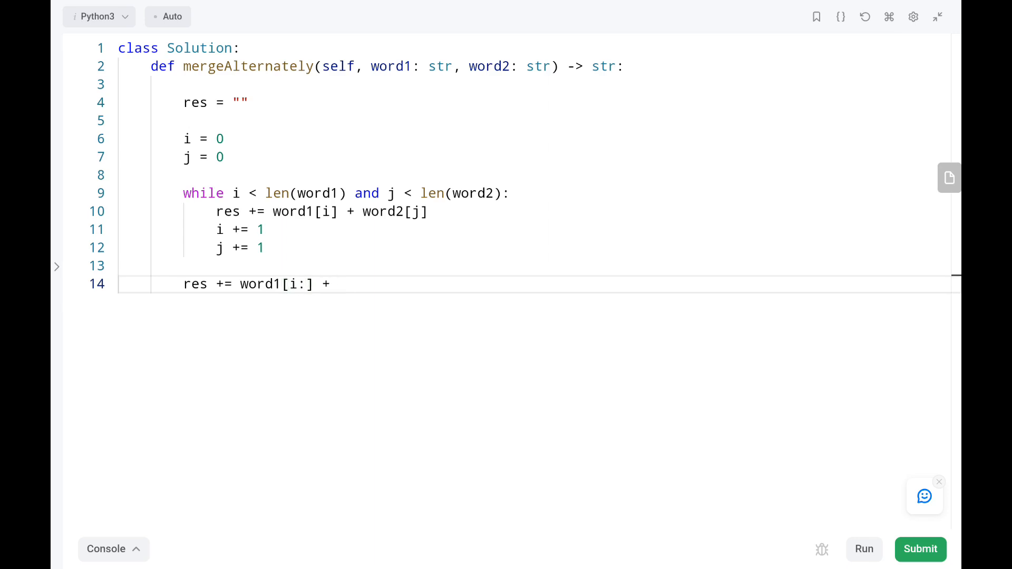
type("word2[")
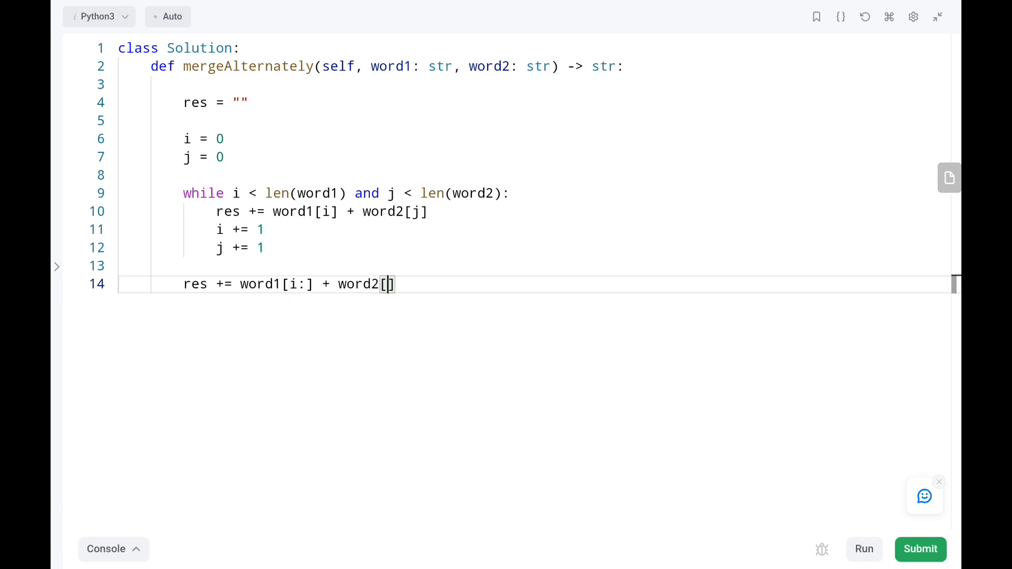
type("j:")
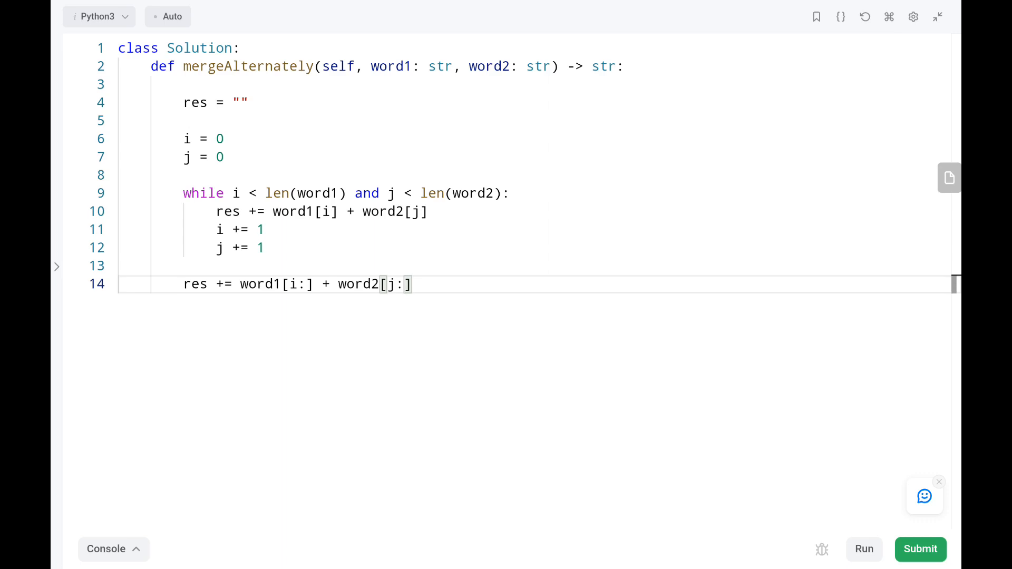
Return res and submit the solution, accepted at 30 ms runtime and 13.8 MB memory.
type("re")
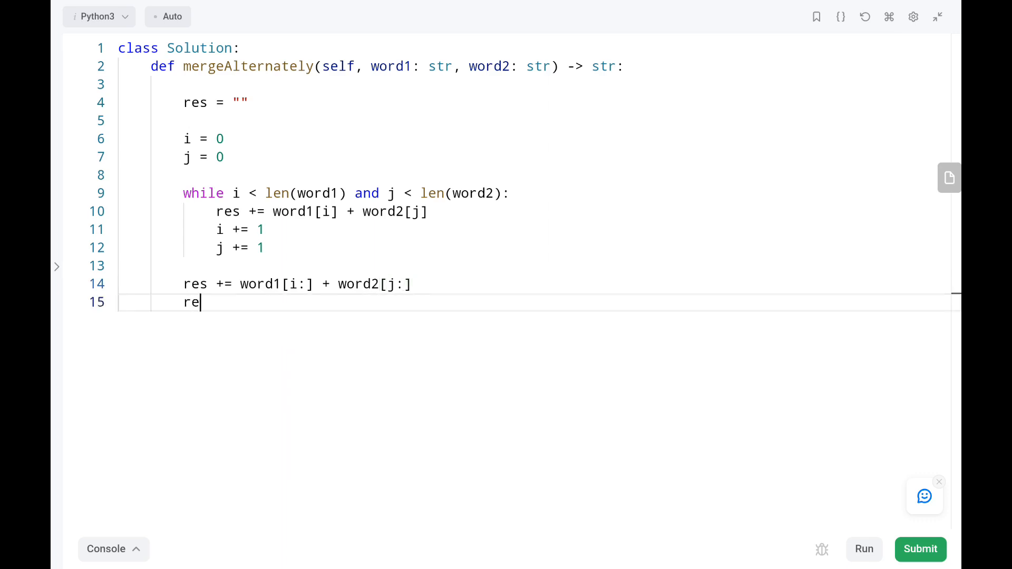
type("turn res")
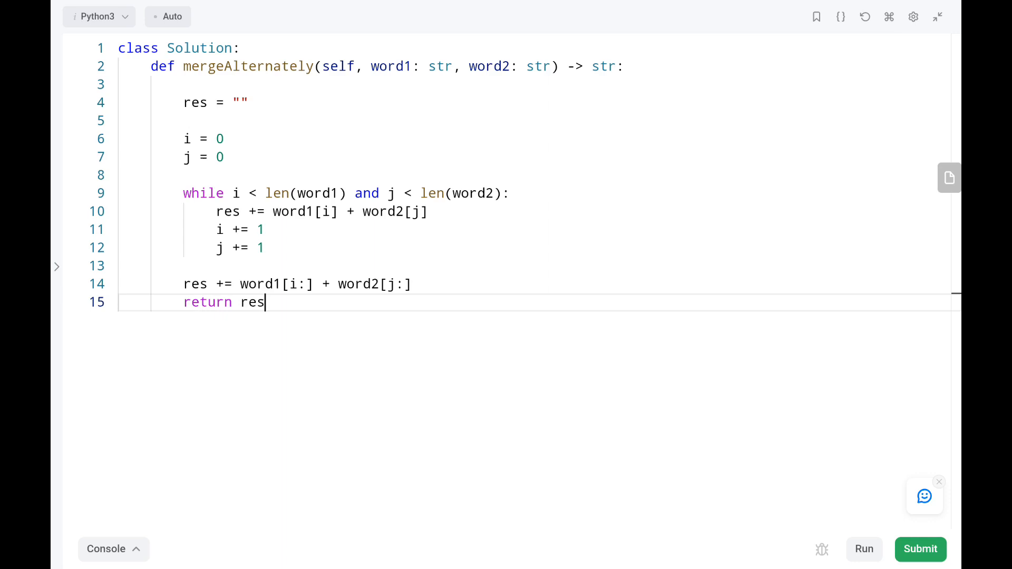
left_click(919, 549)
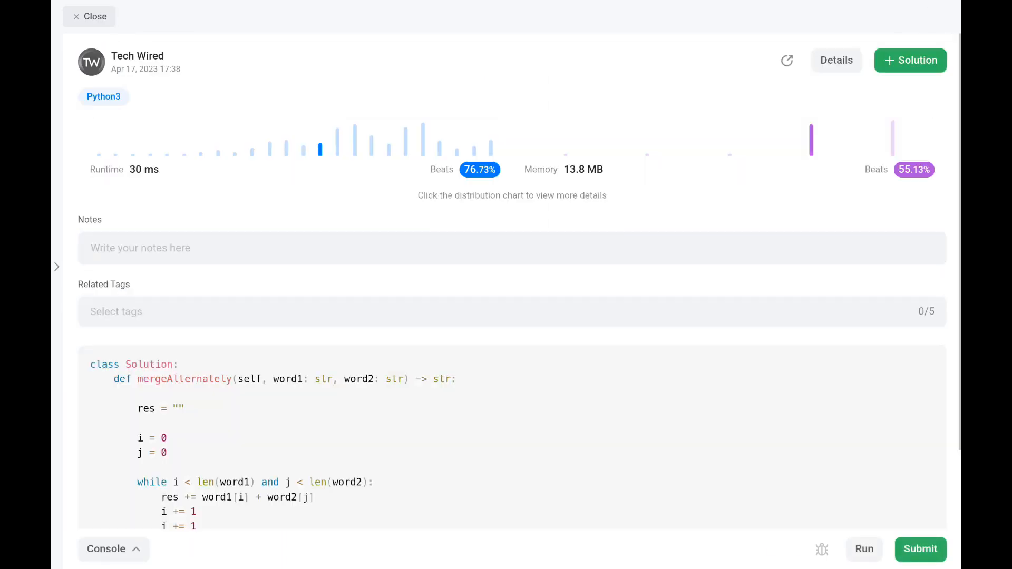